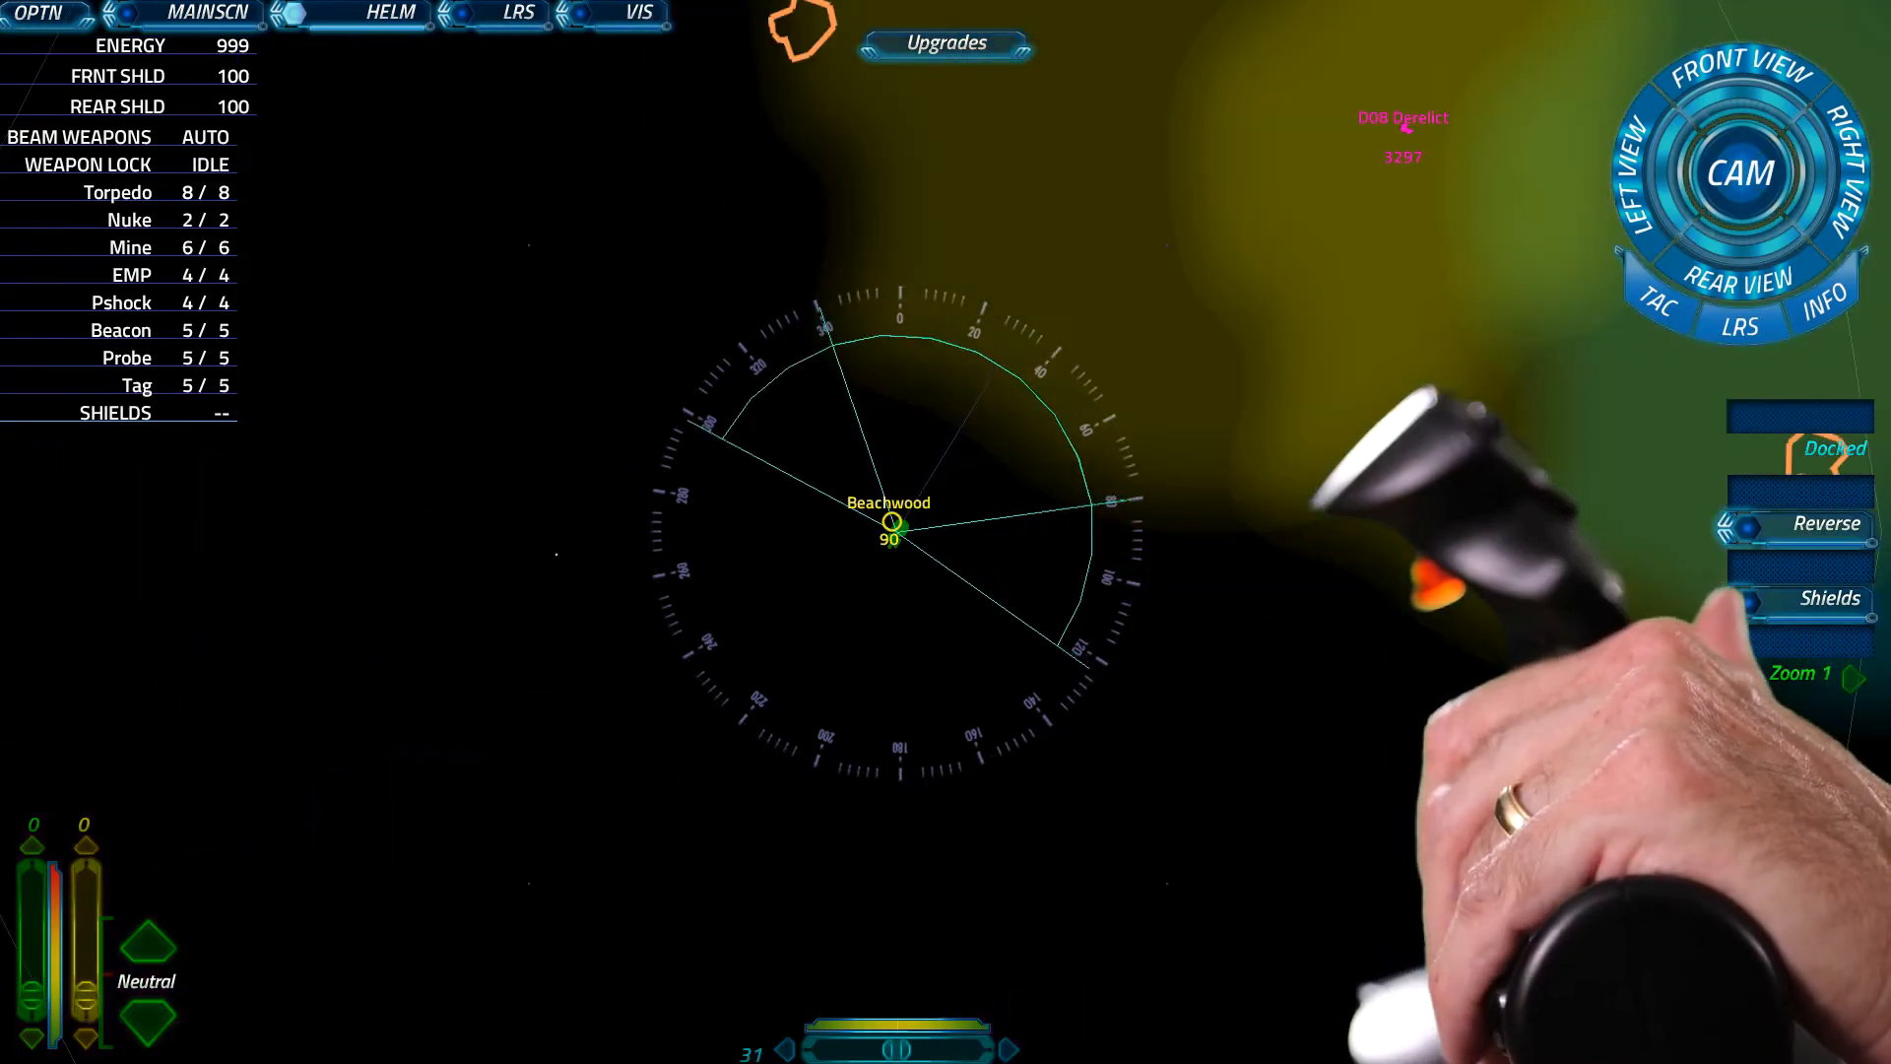
Switch from the helm console to the weapons console.
{"action": "left_click", "coordinate": [1852, 673]}
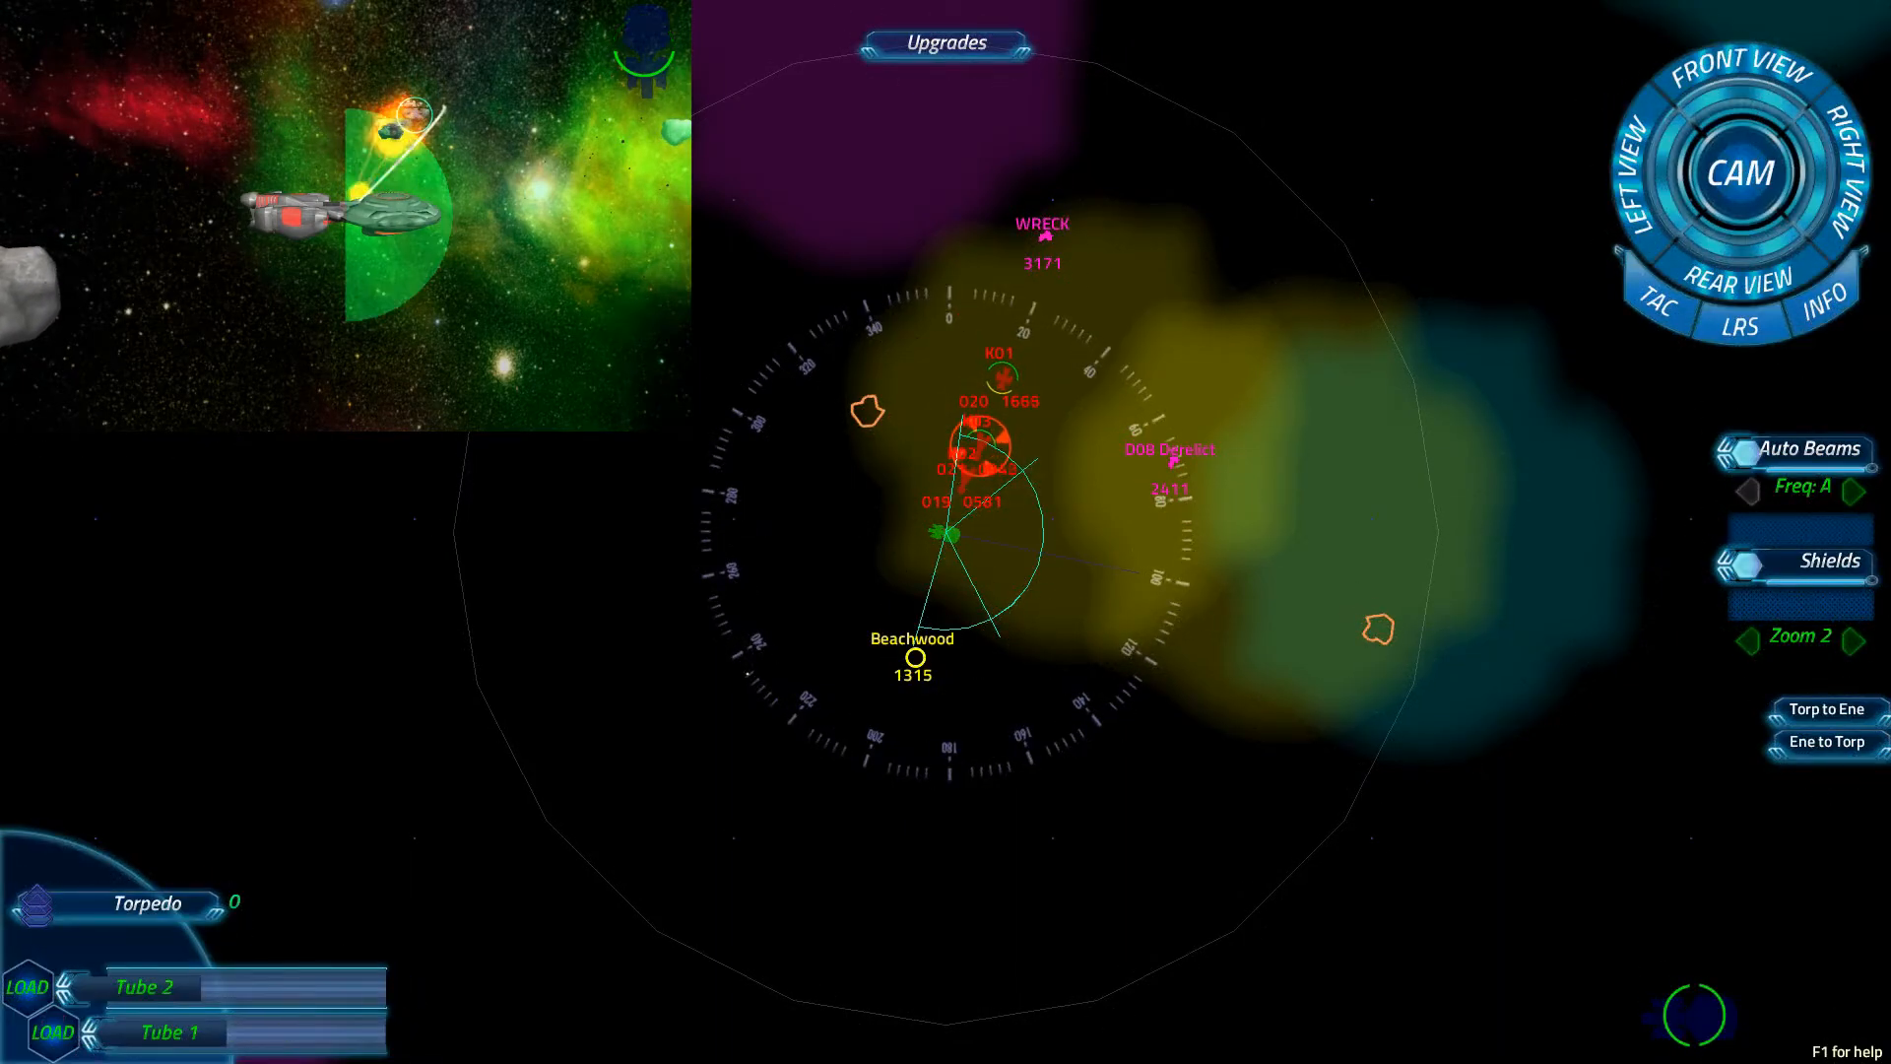
Choose EMP from the ordnance type list for loading.
{"action": "left_click", "coordinate": [1828, 560]}
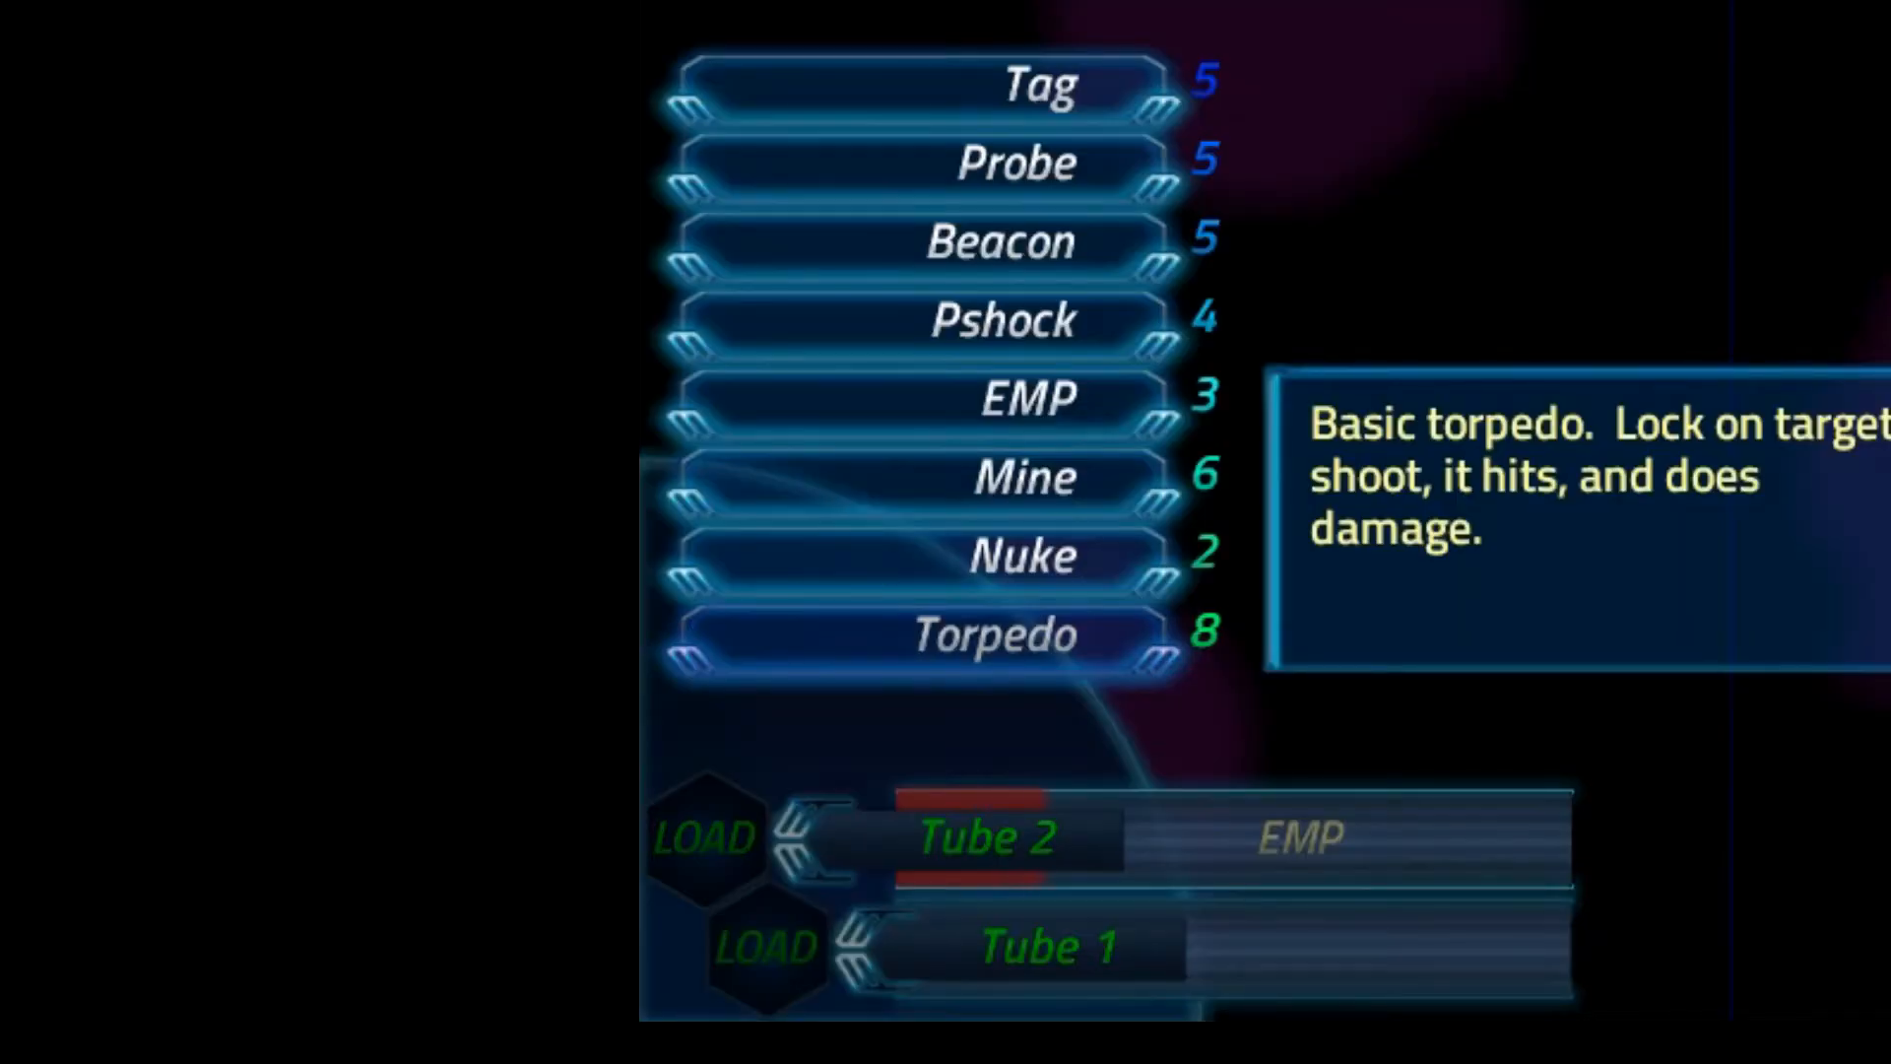
{"action": "left_click", "coordinate": [1022, 555]}
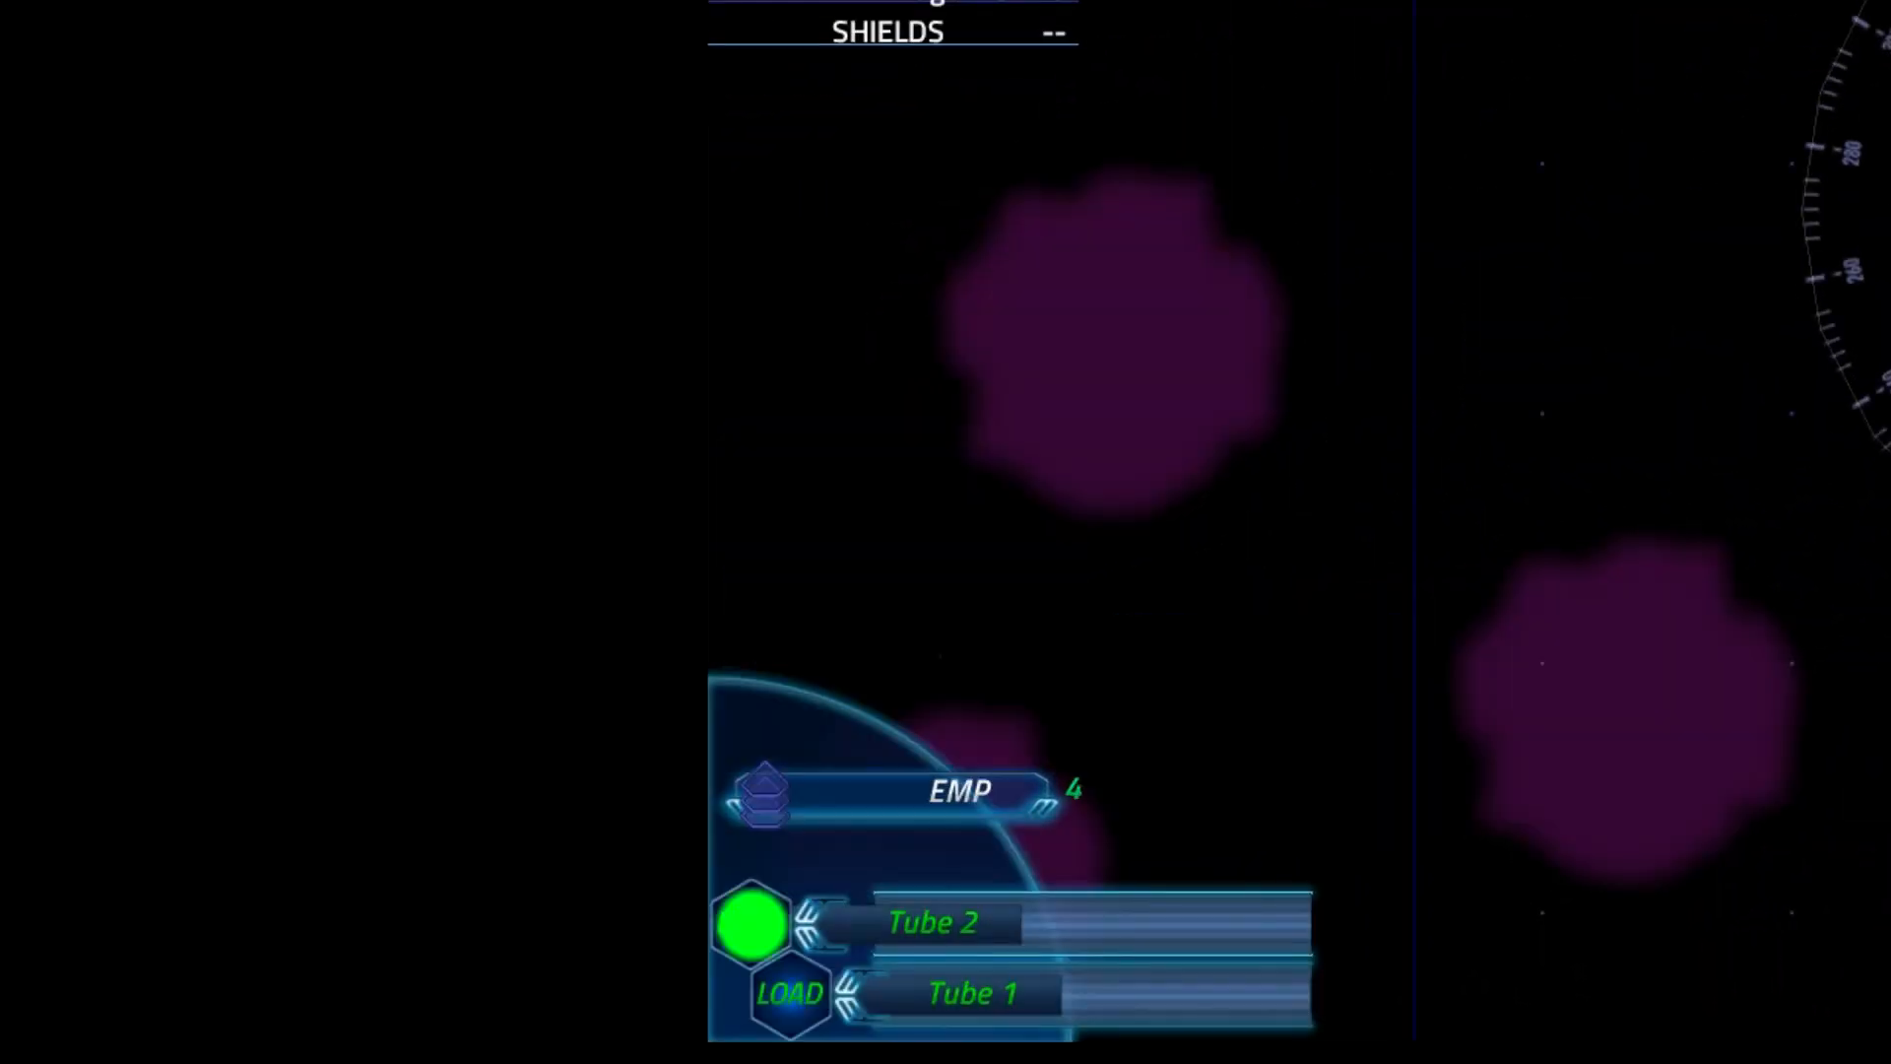
Load the chosen ordnance into tube 2 and lock onto an enemy contact on the radar.
{"action": "left_click", "coordinate": [751, 923]}
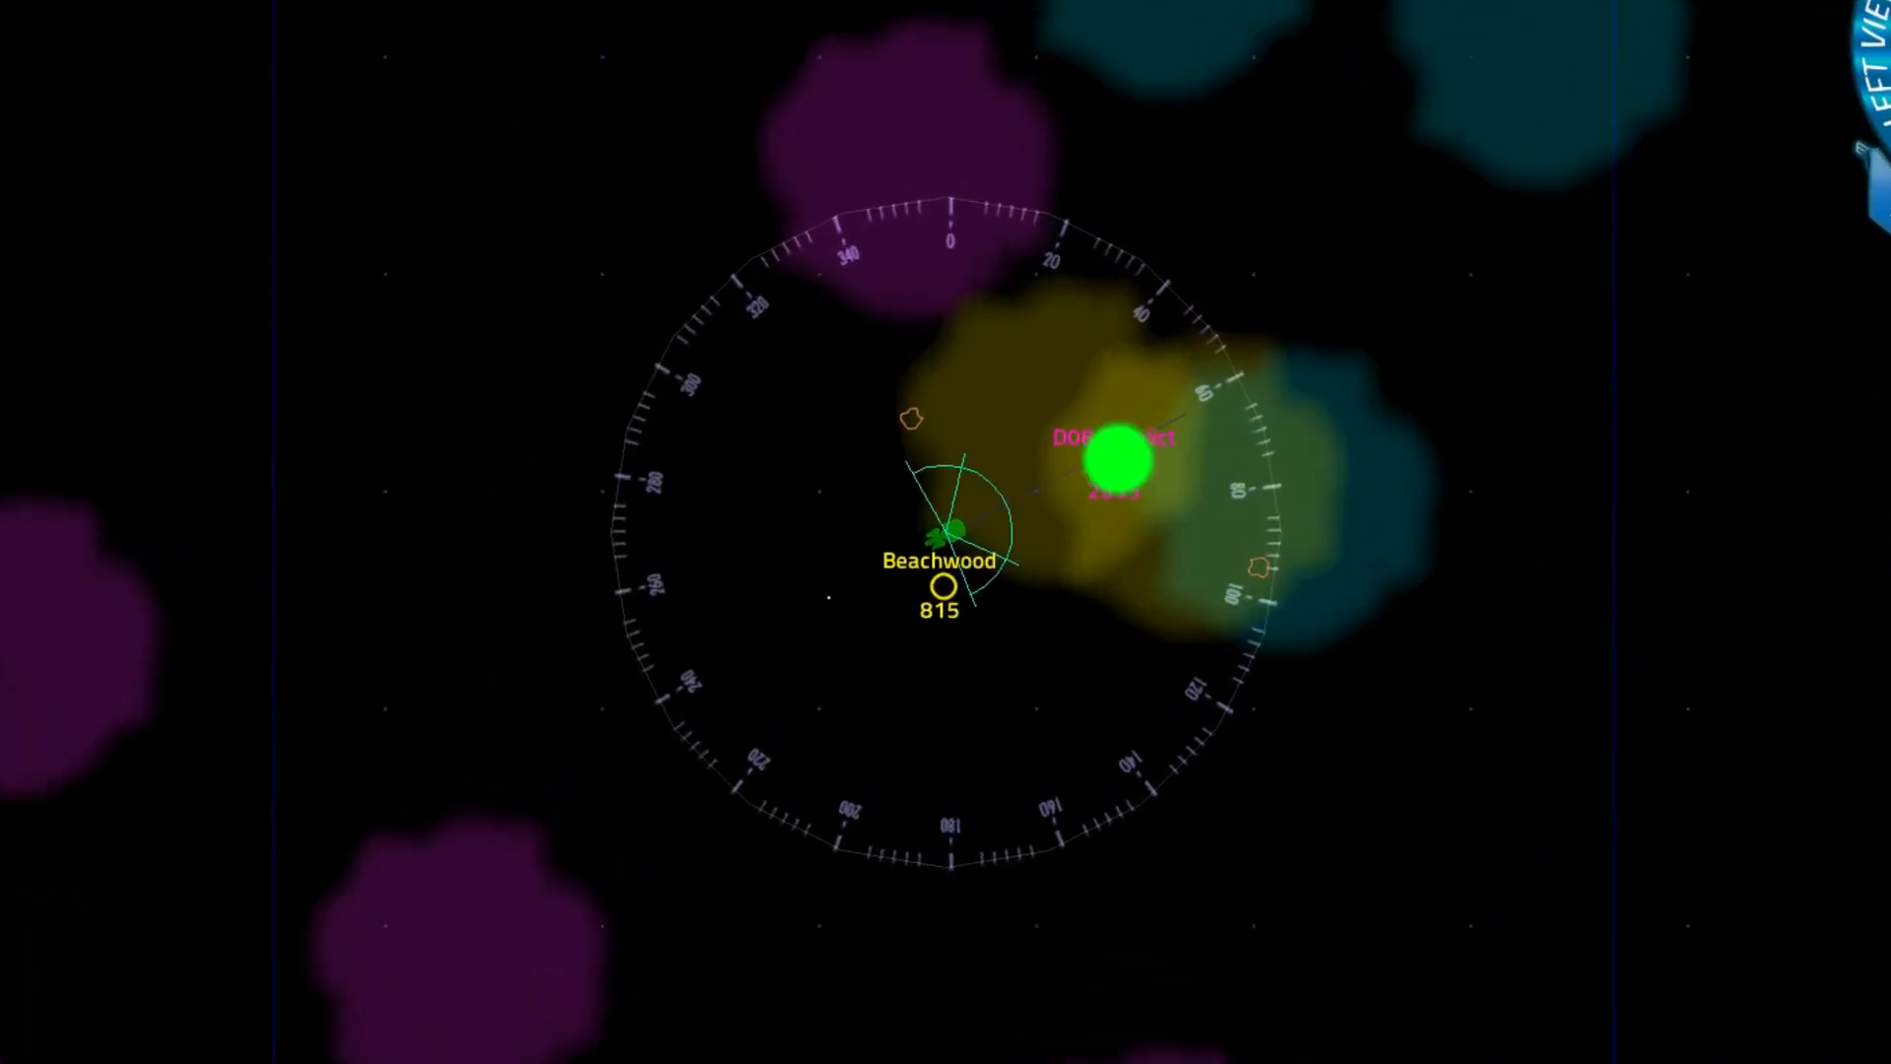
{"action": "left_click", "coordinate": [1117, 455]}
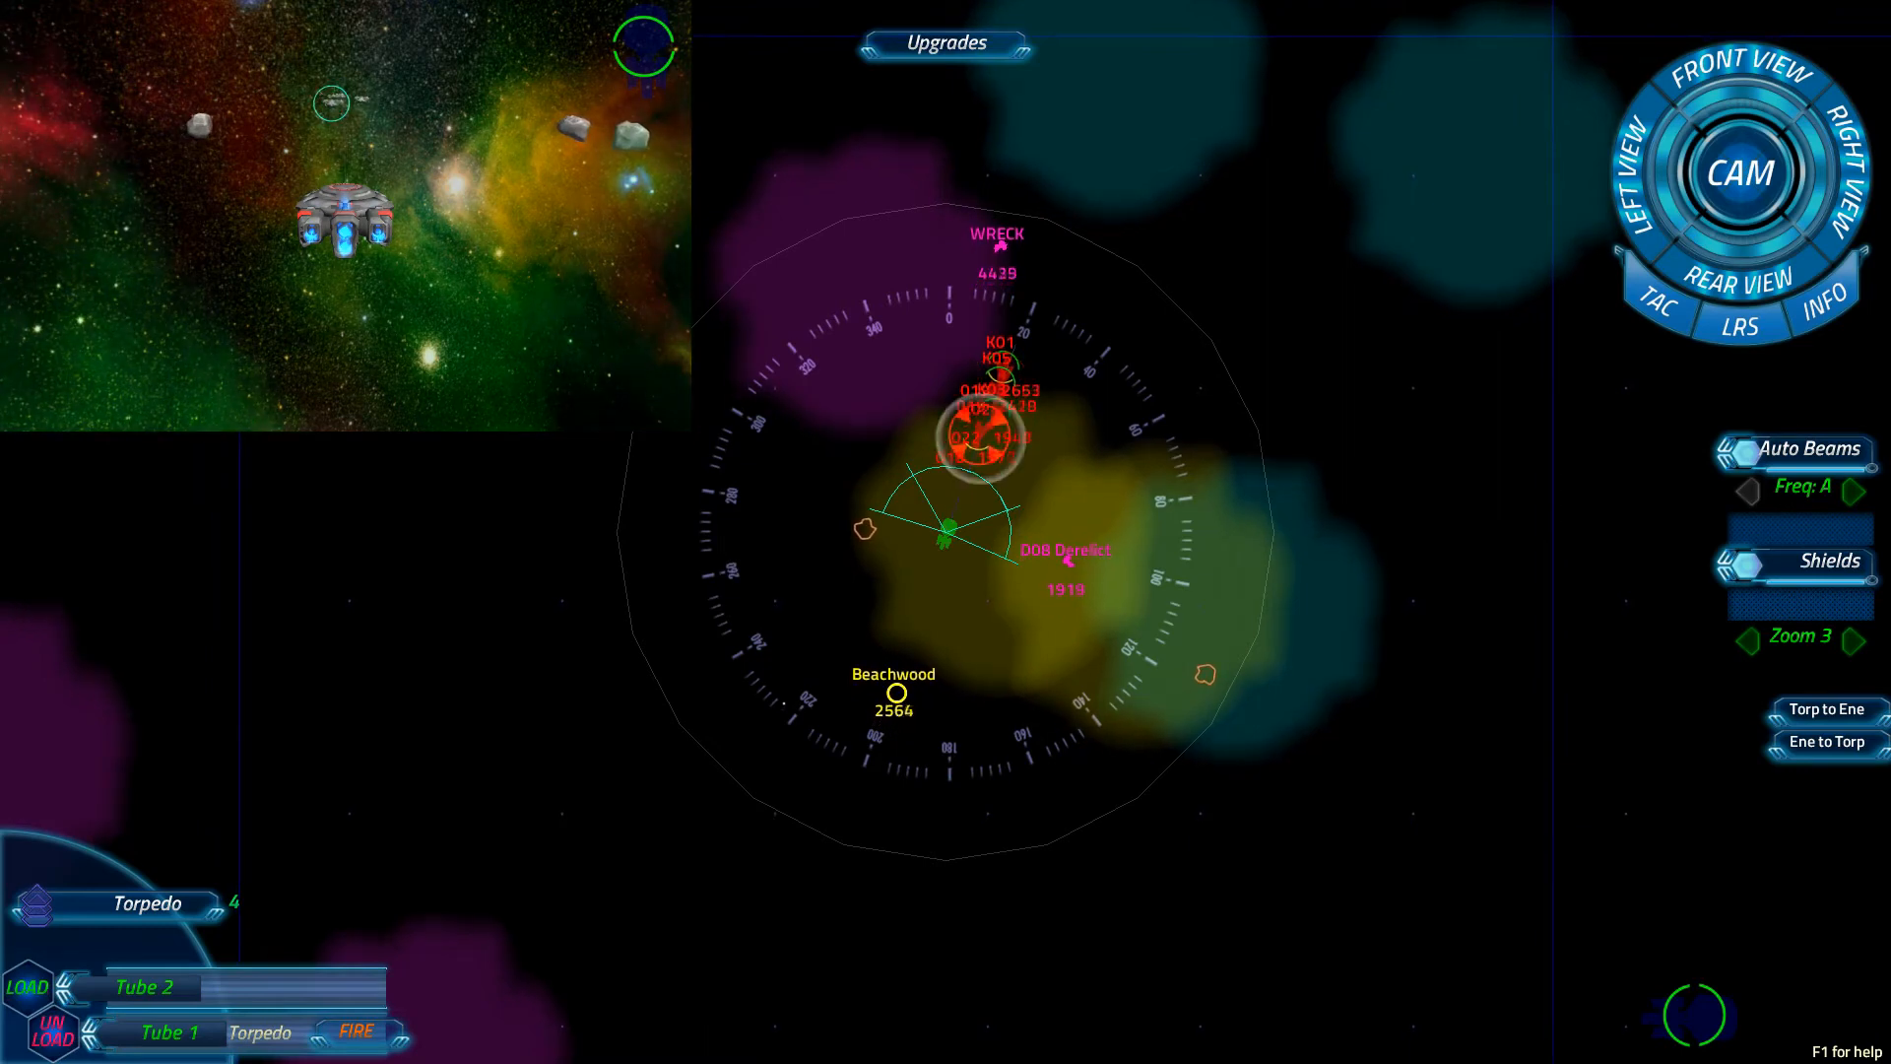
Load a torpedo into tube 2 and fire both tubes at the locked enemy.
{"action": "left_click", "coordinate": [355, 1033]}
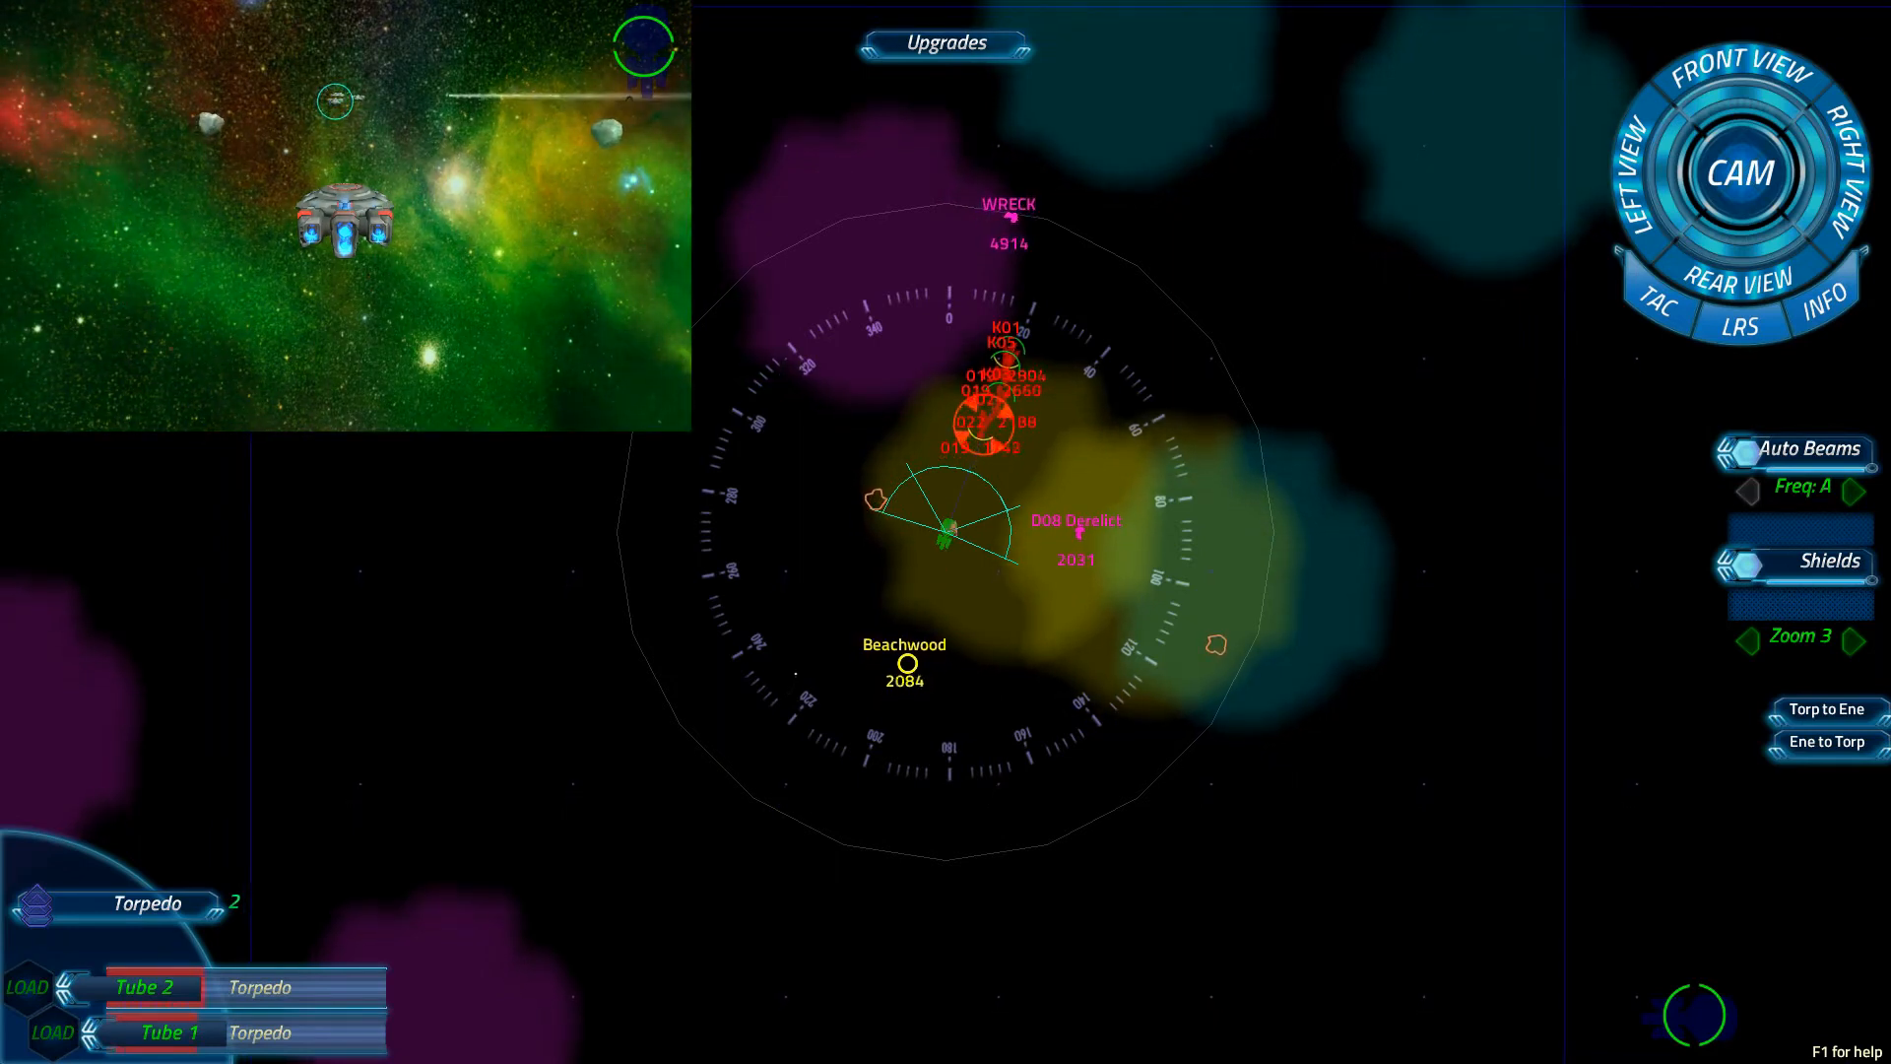
{"action": "left_click", "coordinate": [1856, 636]}
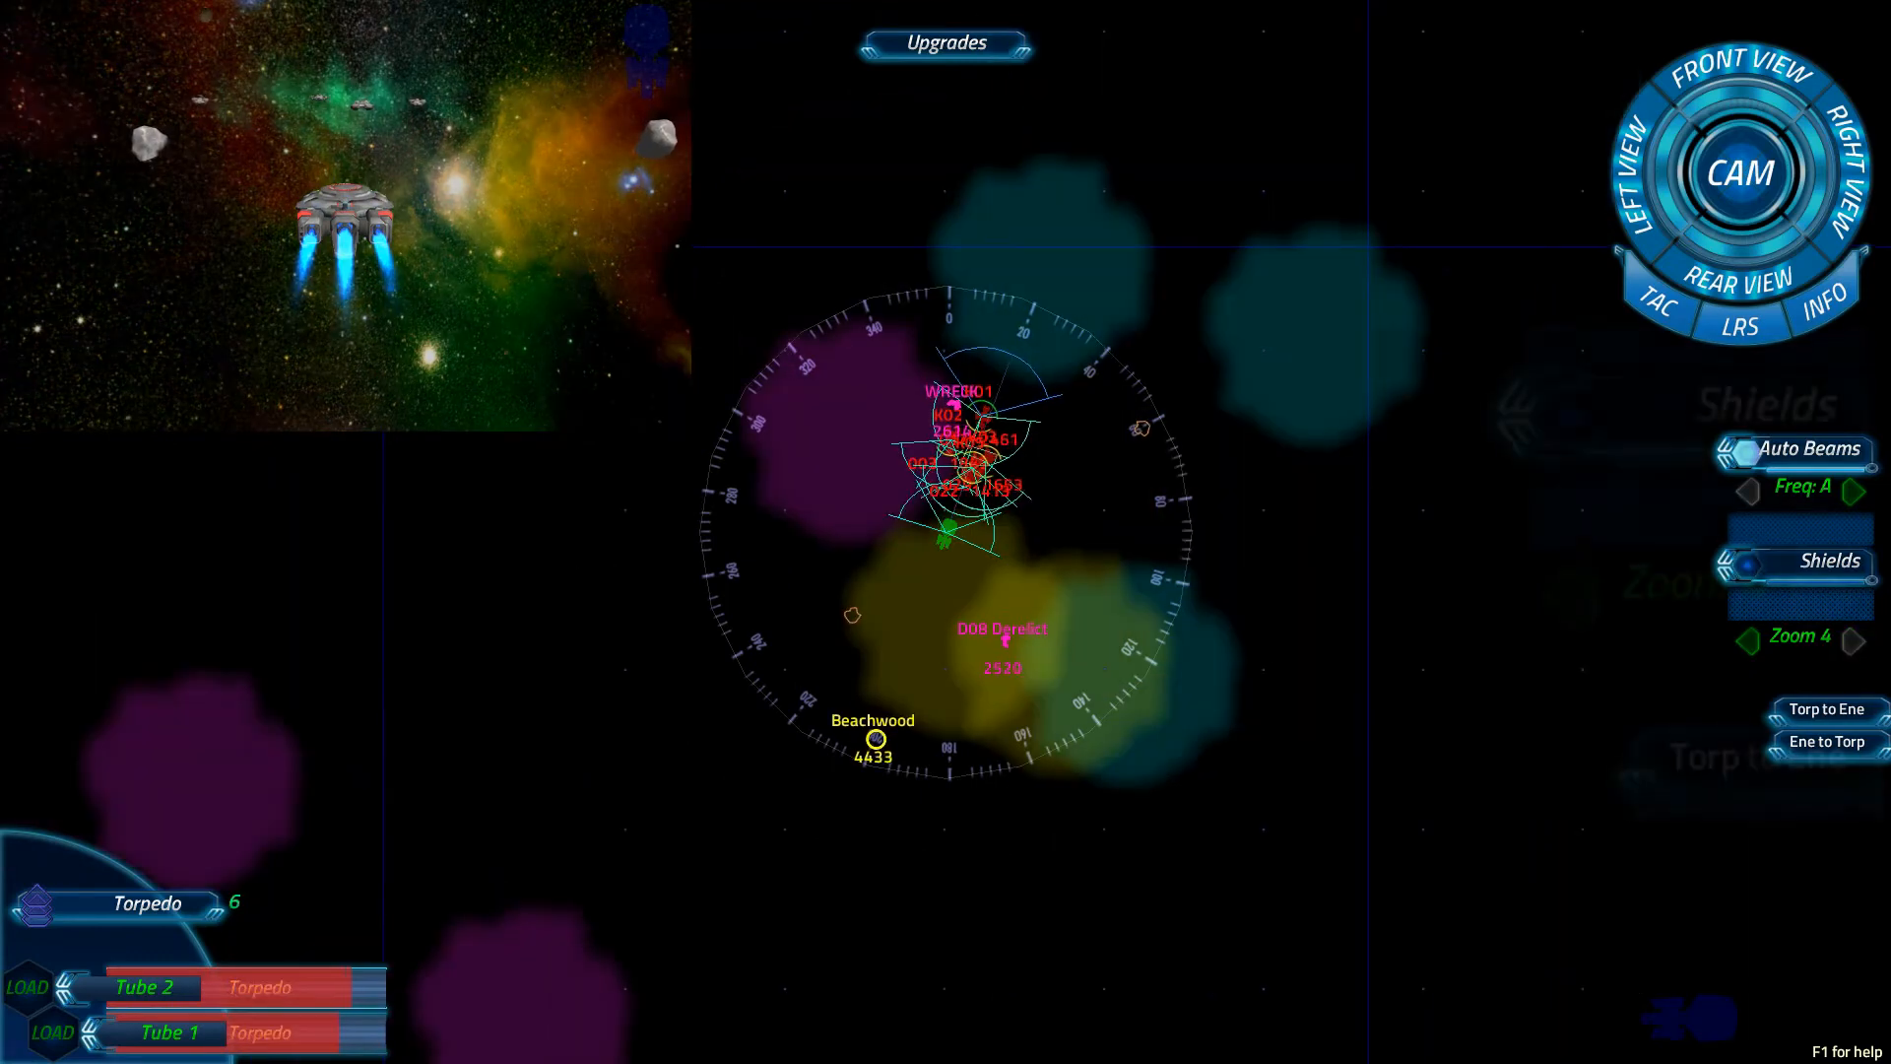
{"action": "left_click", "coordinate": [1747, 638]}
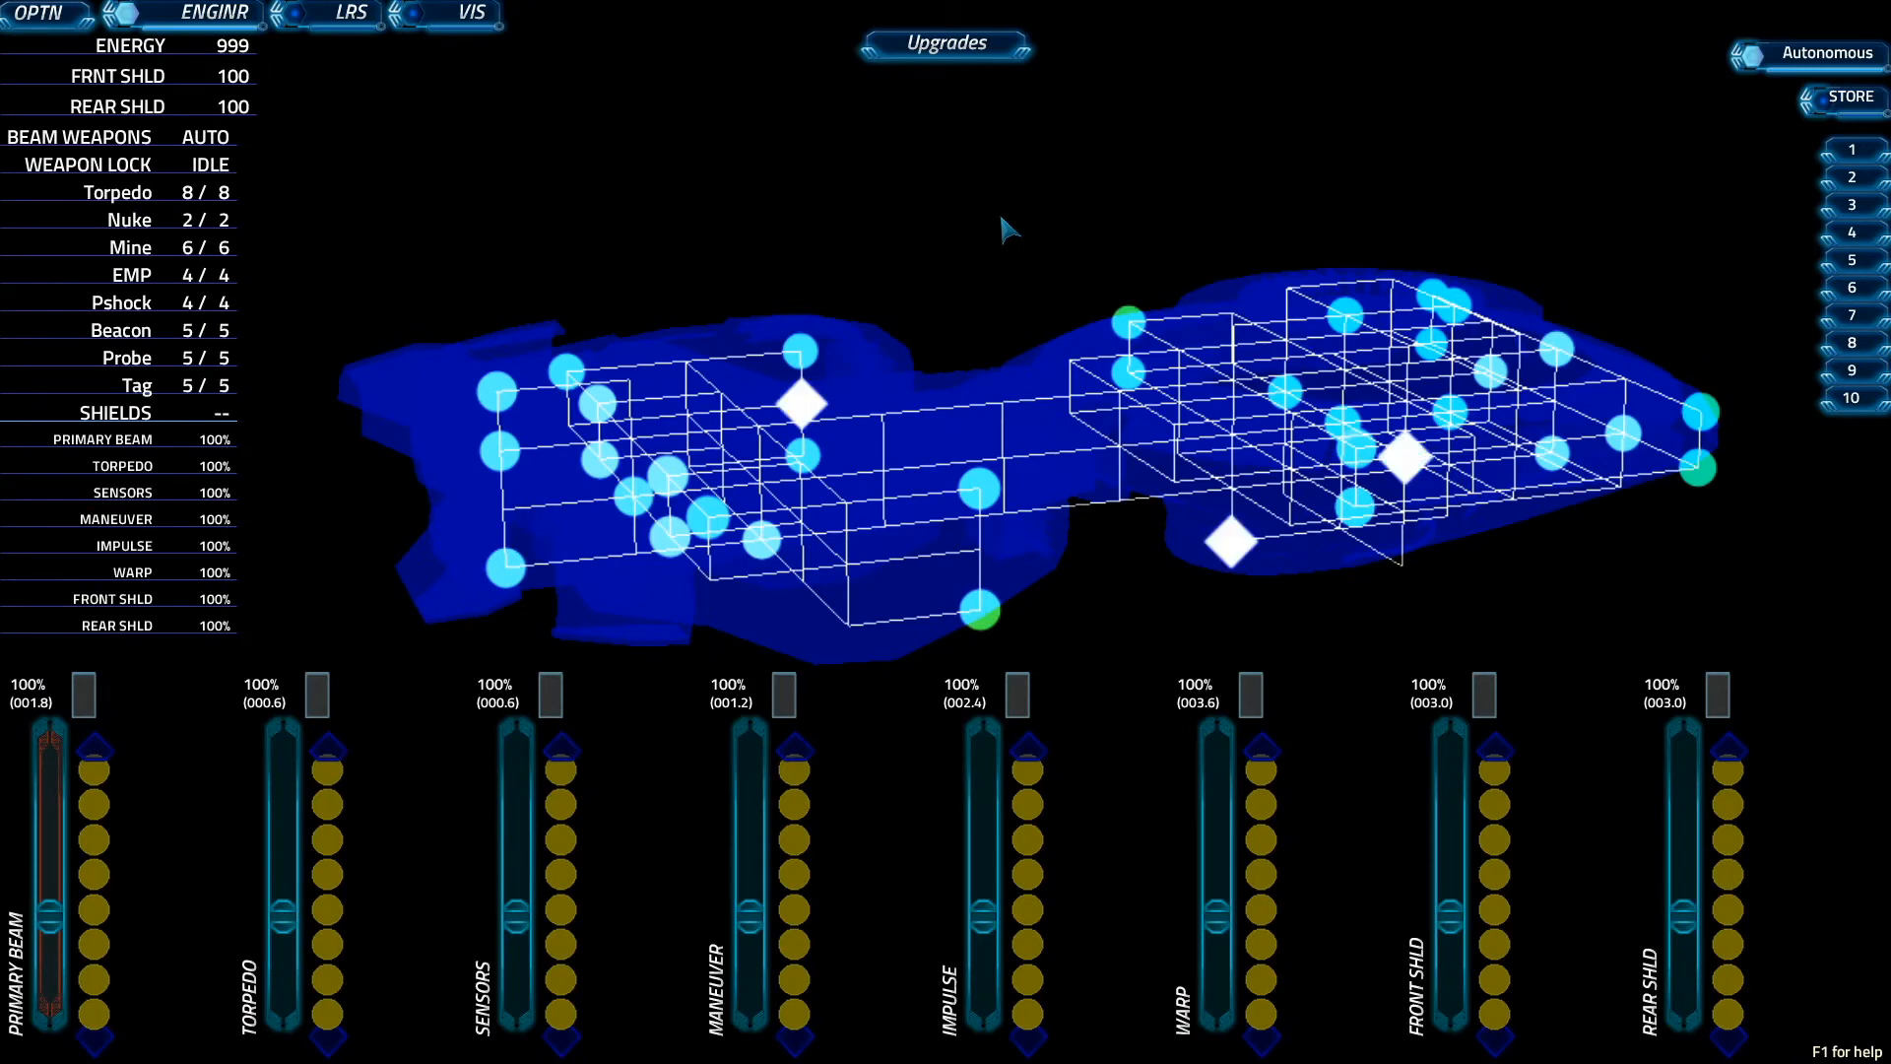
{"action": "mouse_move", "coordinate": [1820, 55]}
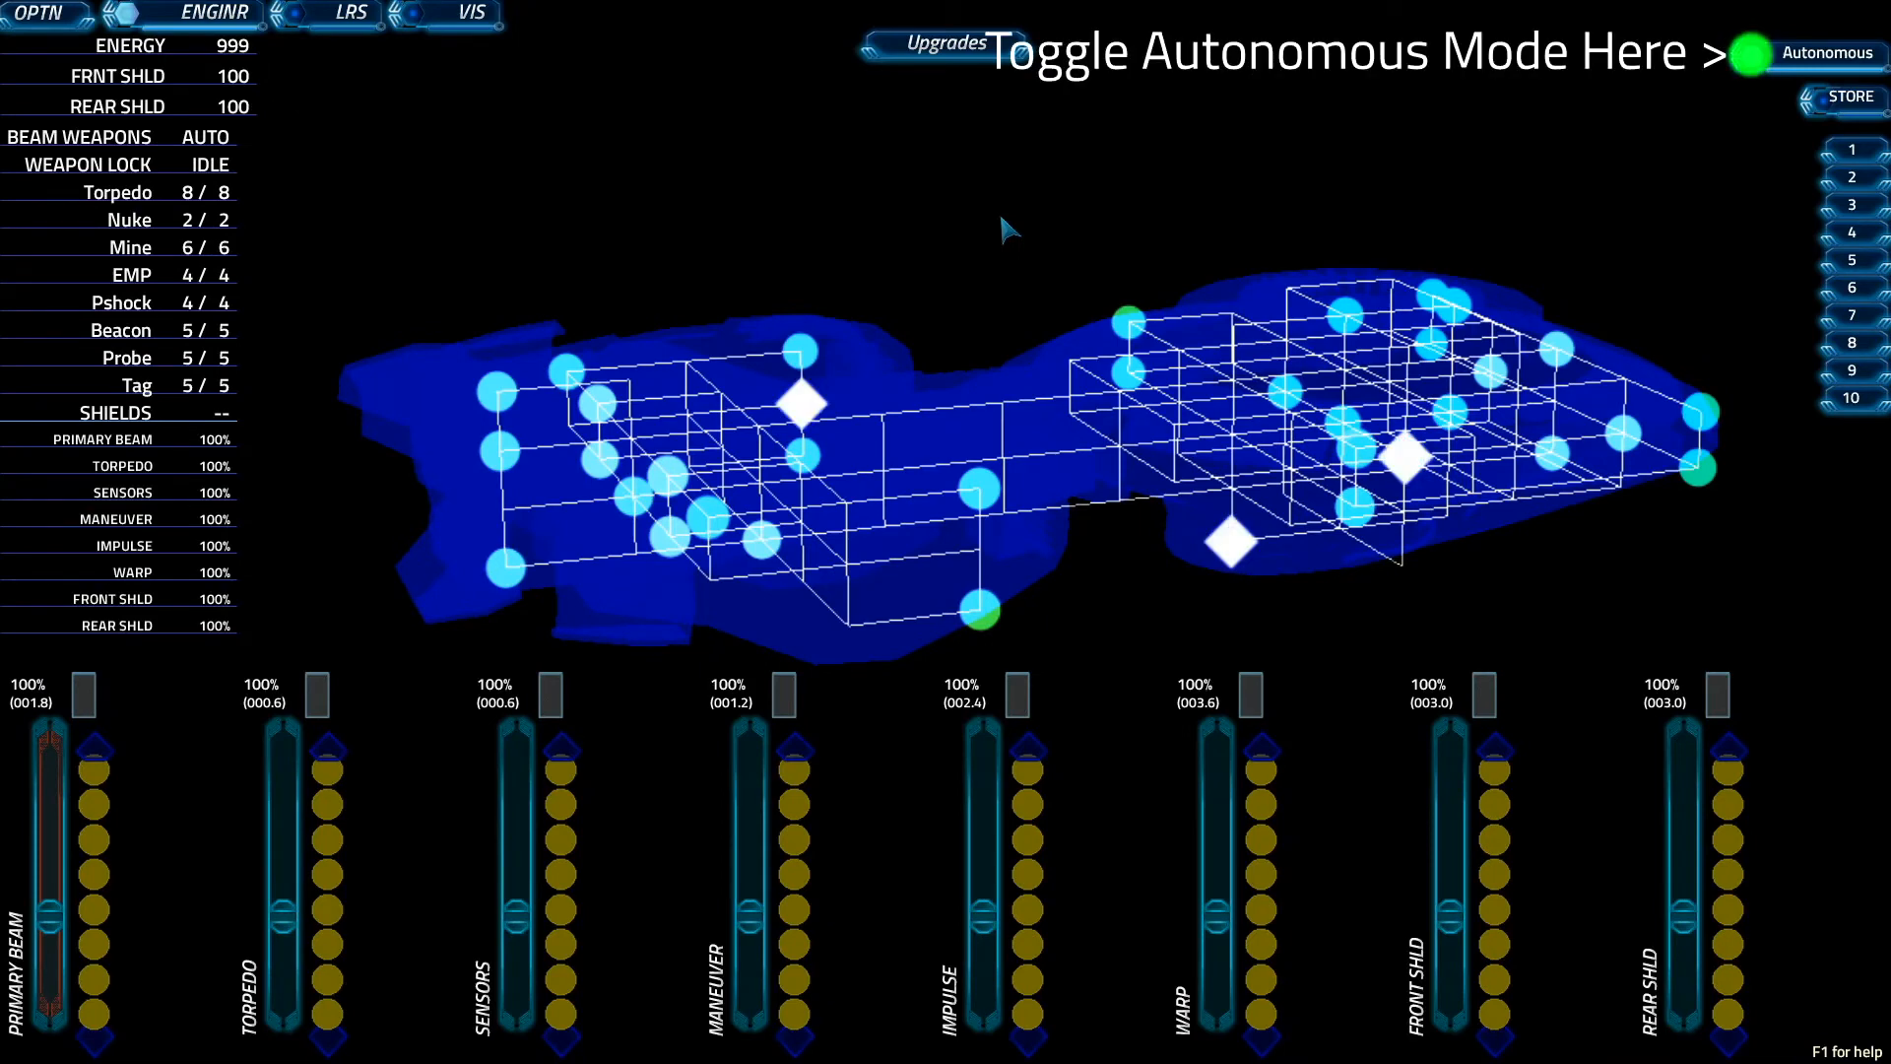
Toggle autonomous damage control and send team 1 to a new ship node.
{"action": "left_click", "coordinate": [1769, 53]}
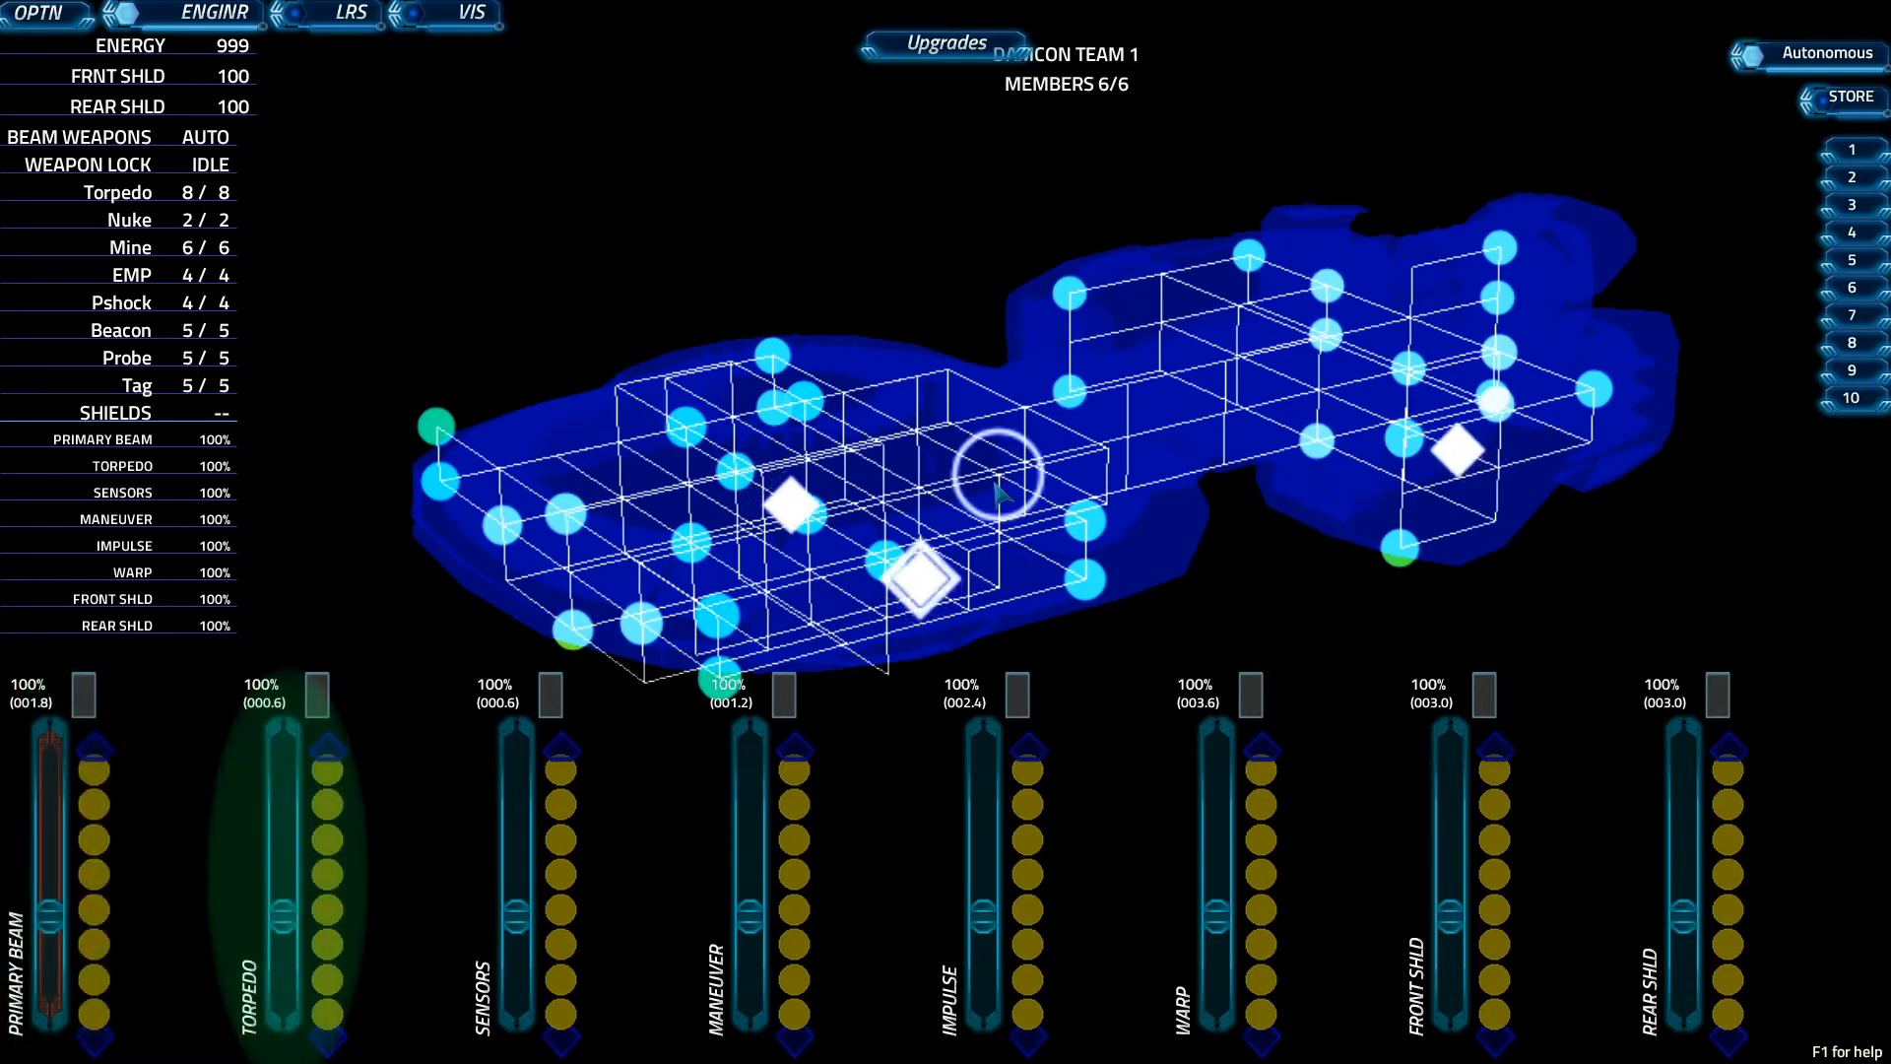
{"action": "left_click", "coordinate": [995, 875]}
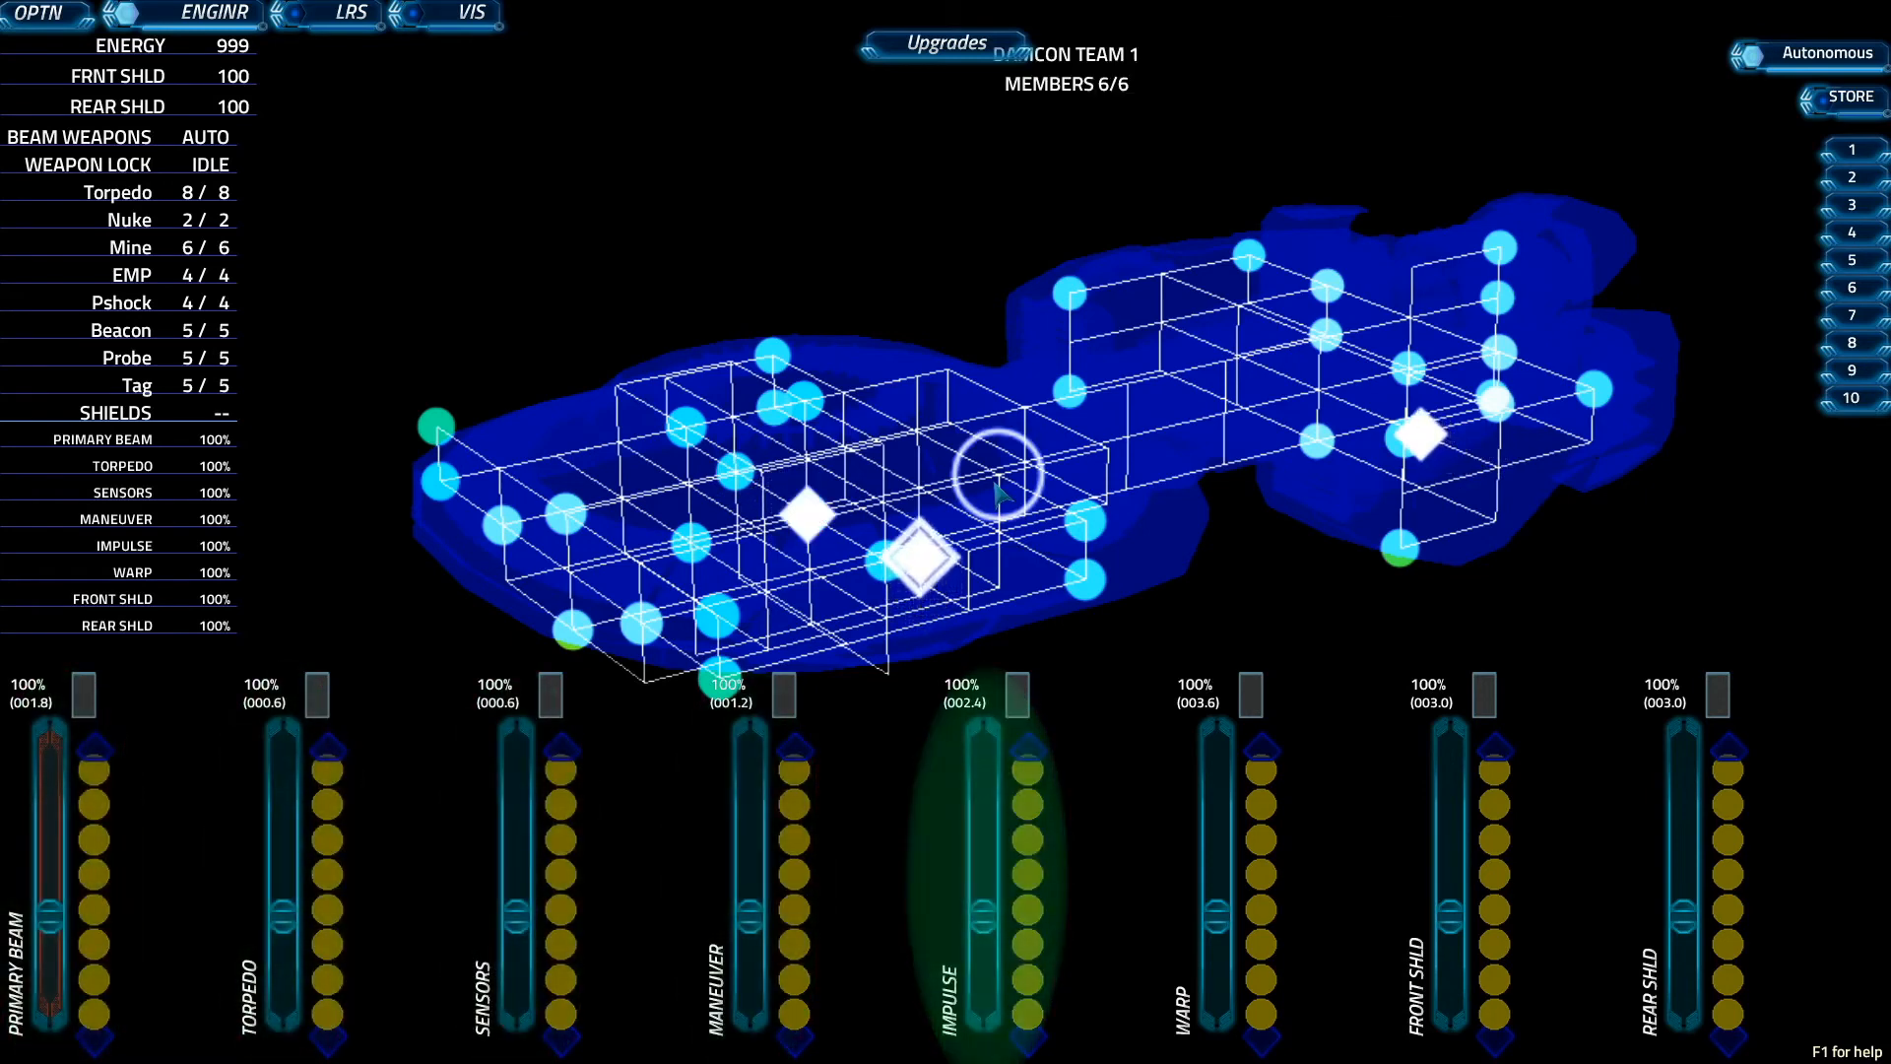